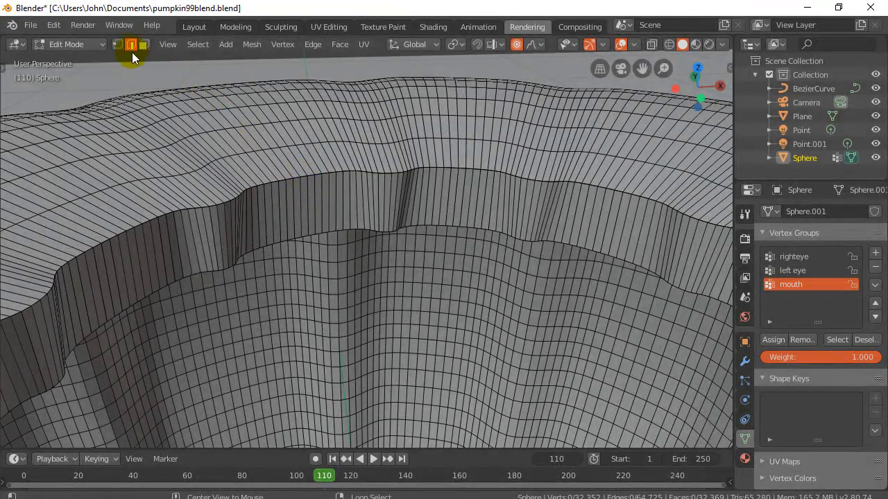
# Extrude the rim ring up, sink it back into the hole and scale it to 0.5.
pyautogui.click(290, 178)
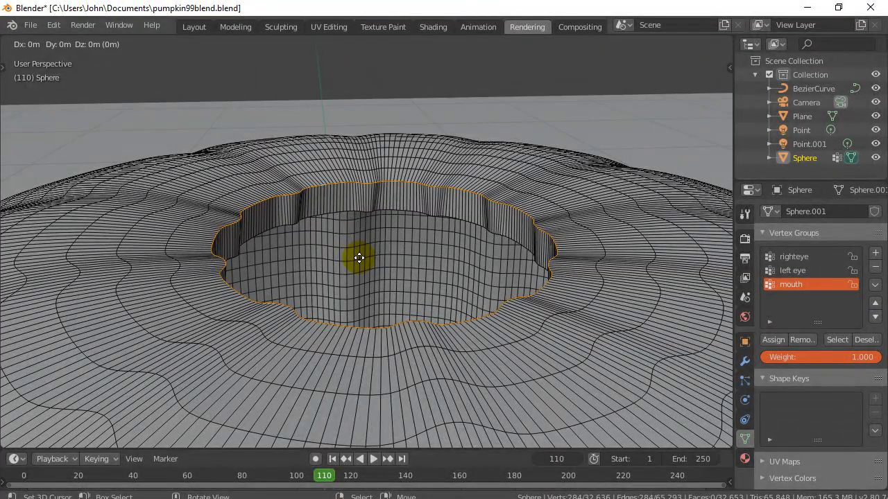
pyautogui.moveTo(359, 258); pyautogui.dragTo(363, 225)
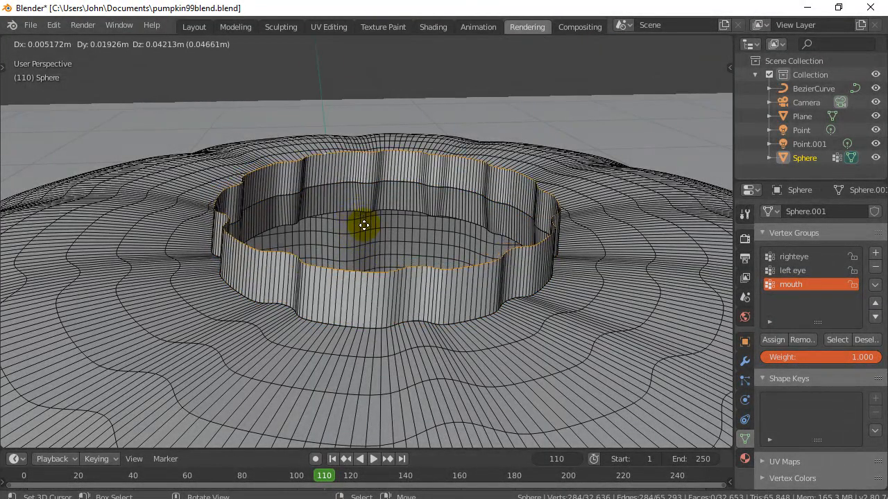
pyautogui.moveTo(364, 225); pyautogui.dragTo(359, 242)
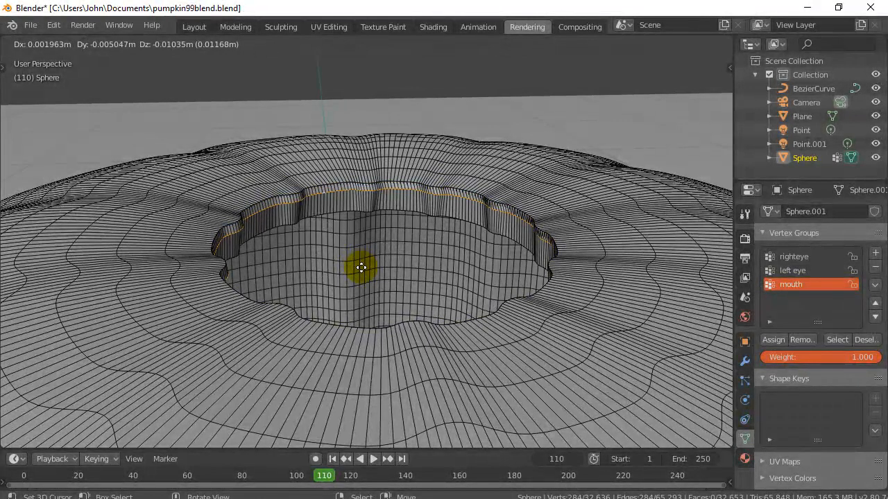
pyautogui.press('s')
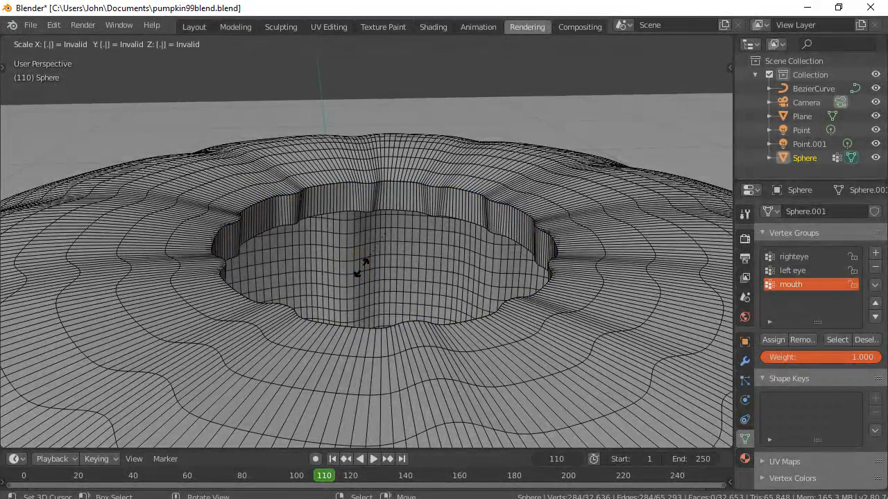
pyautogui.write('0.5')
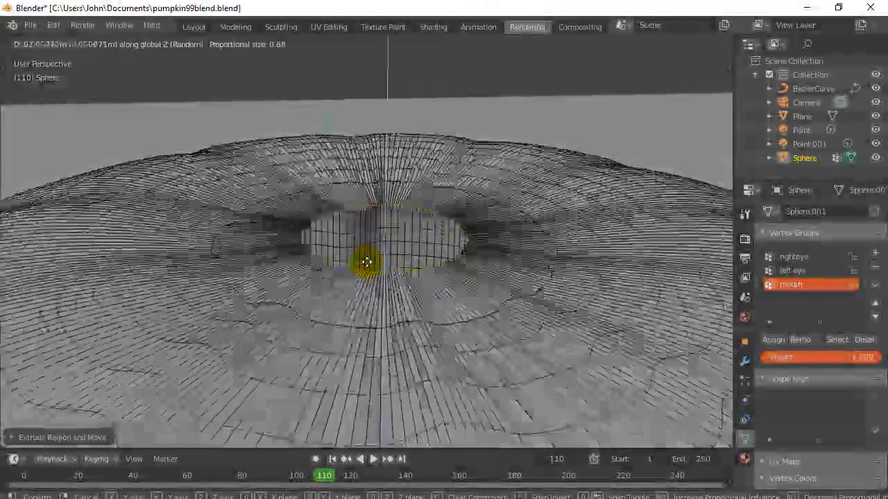
pyautogui.moveTo(368, 259)
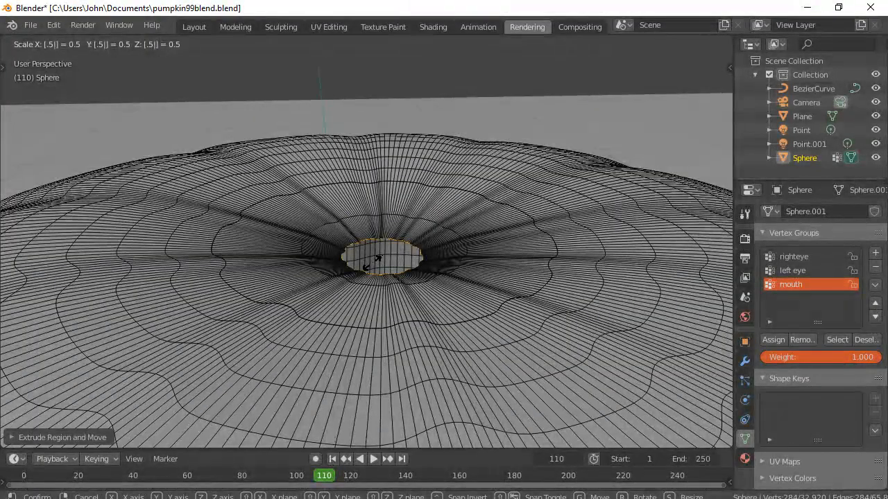
# Extrude the opening again and scale it down into a small central ring.
pyautogui.write('2')
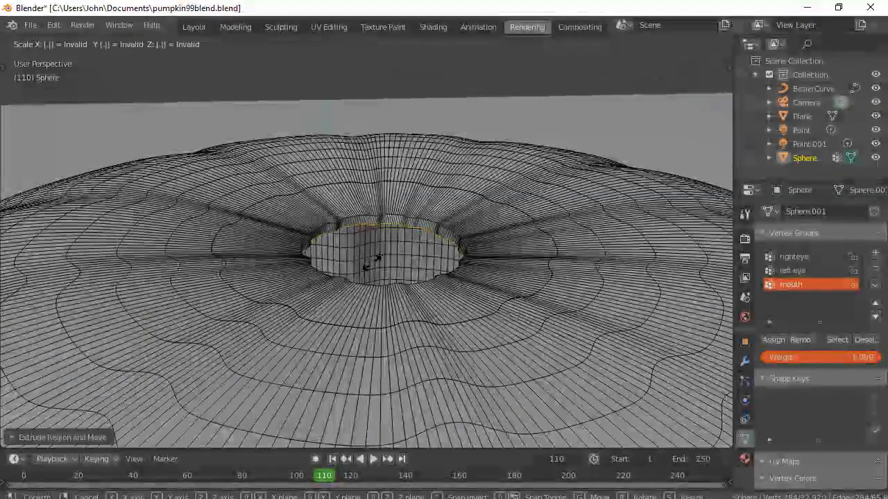
pyautogui.moveTo(374, 264)
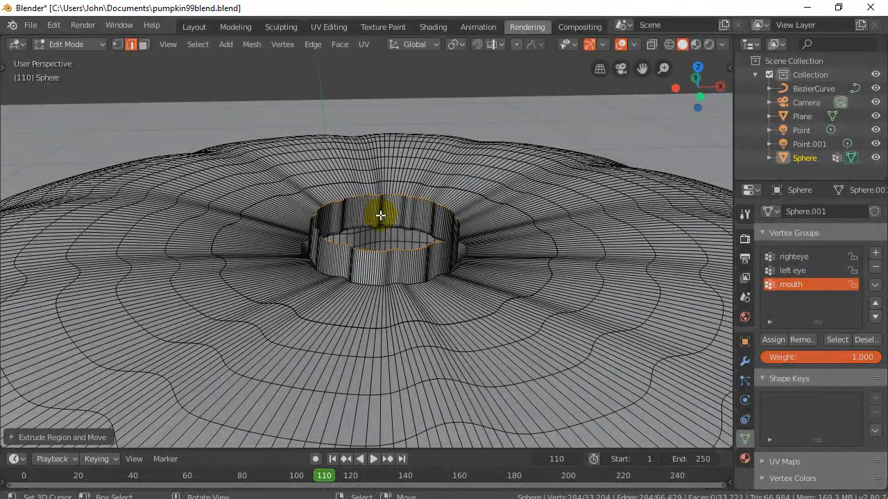
# Extrude the ring upward into a tapering stalk and twist its top around the Z axis.
pyautogui.press('r')
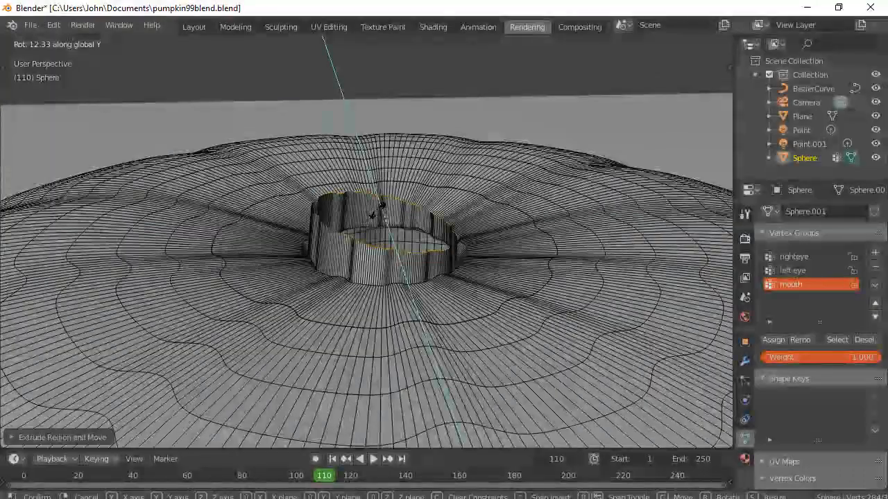
pyautogui.moveTo(375, 211)
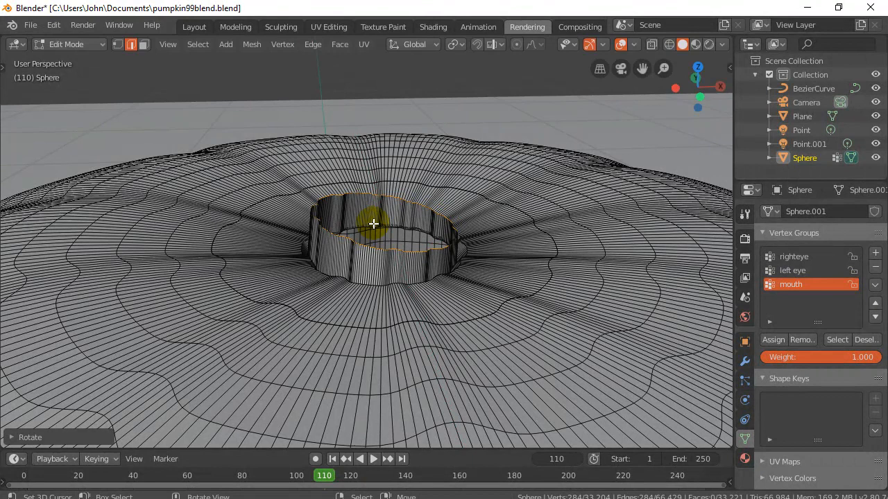
pyautogui.moveTo(375, 222); pyautogui.dragTo(375, 194)
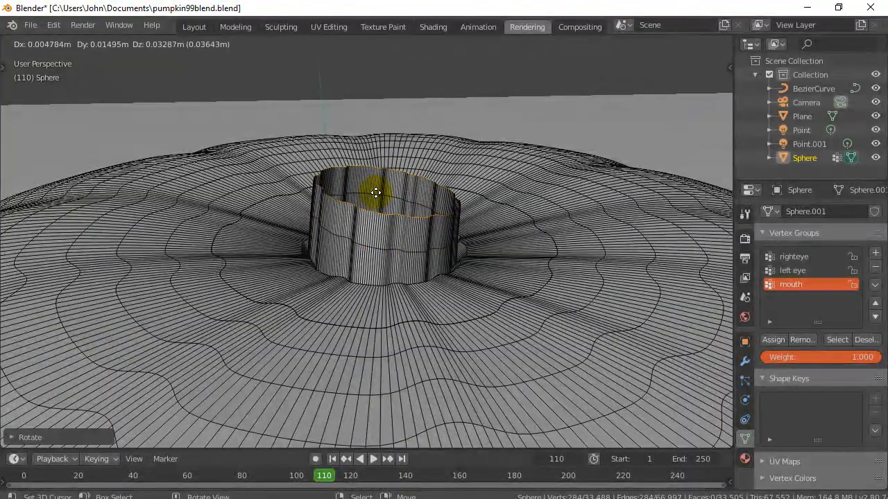
pyautogui.press('s')
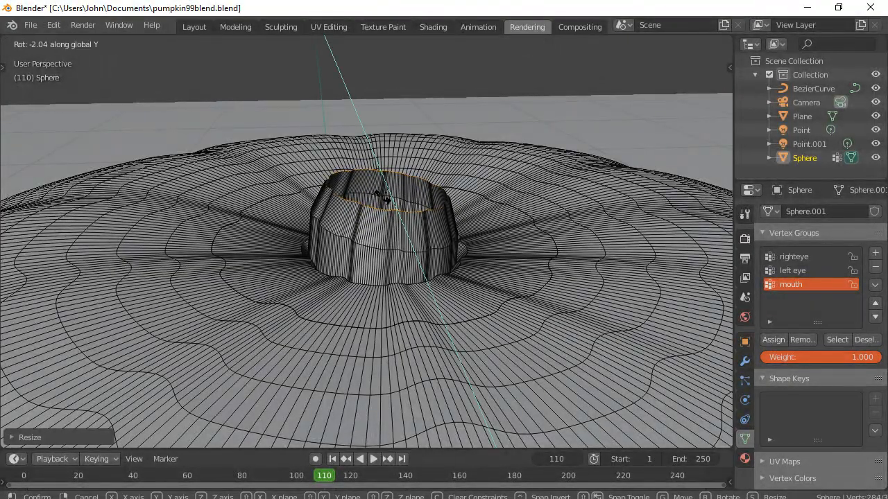
pyautogui.moveTo(385, 197)
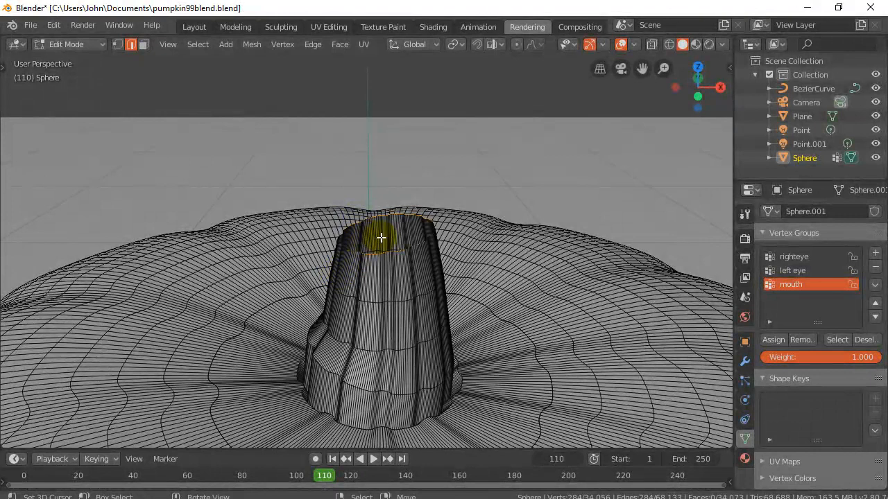
pyautogui.press('r')
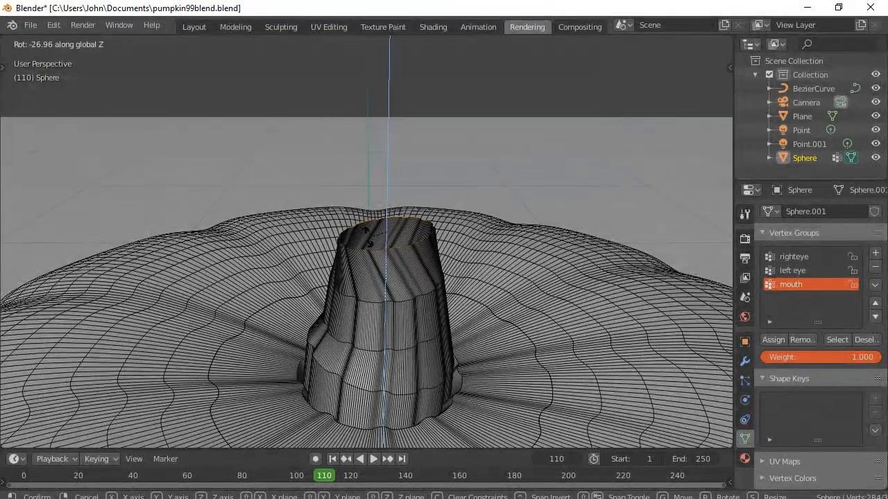
pyautogui.moveTo(374, 243)
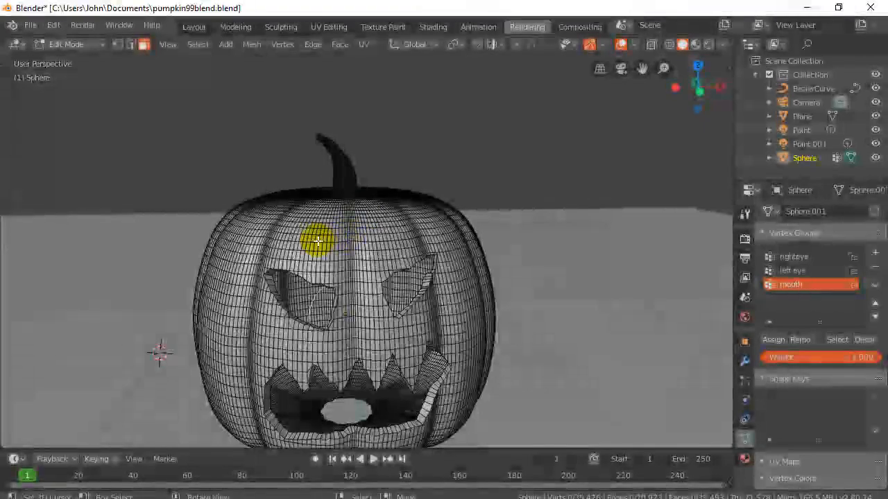
# Zoom and orbit to the stalk's base and preview it in Rendered shading.
pyautogui.scroll(3)
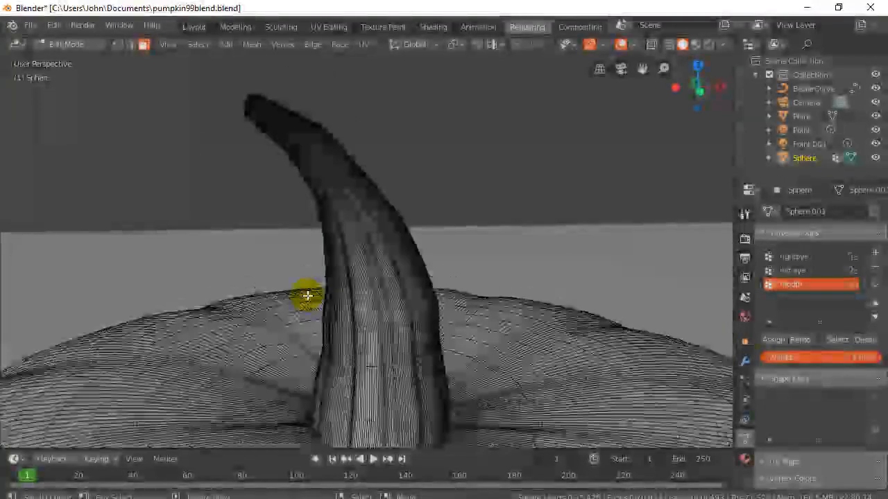
pyautogui.moveTo(308, 296); pyautogui.dragTo(331, 280)
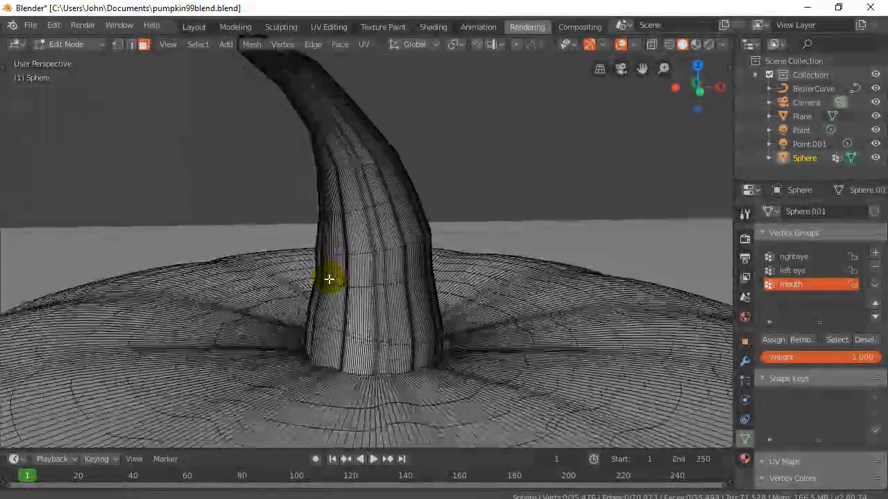
pyautogui.click(707, 43)
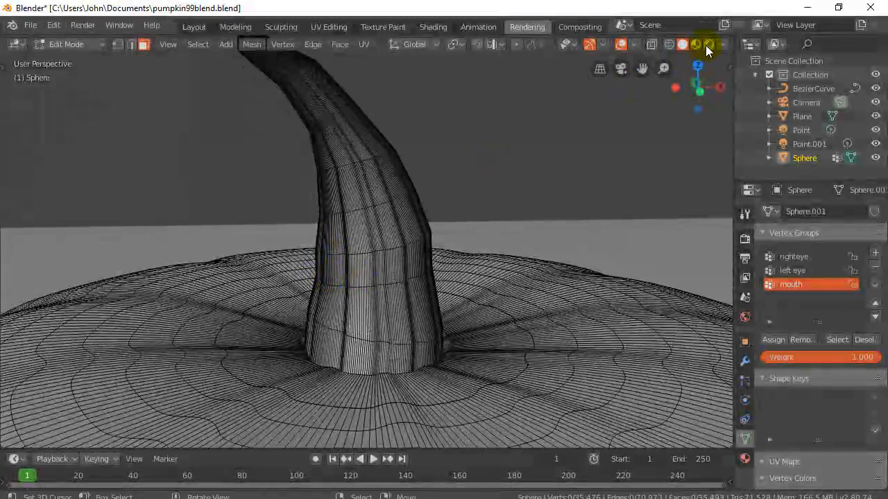
pyautogui.click(708, 43)
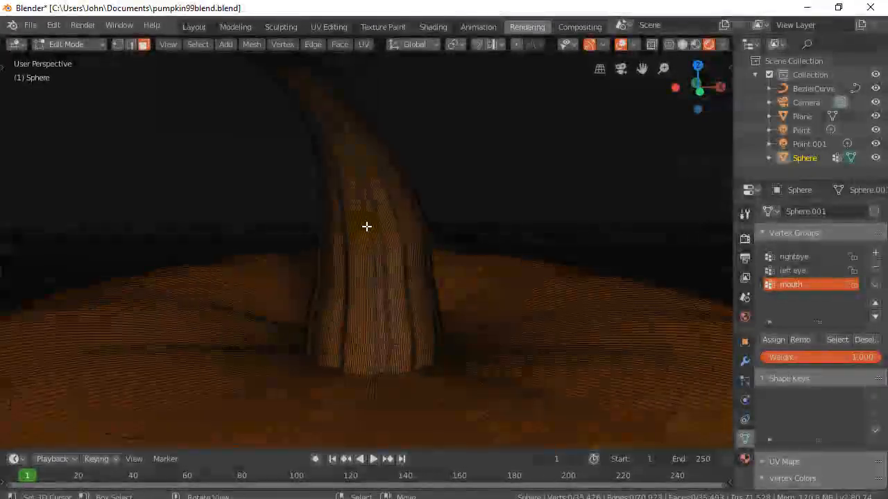
# Switch back through Solid to Material Preview shading to show the pumpkin's materials.
pyautogui.click(669, 45)
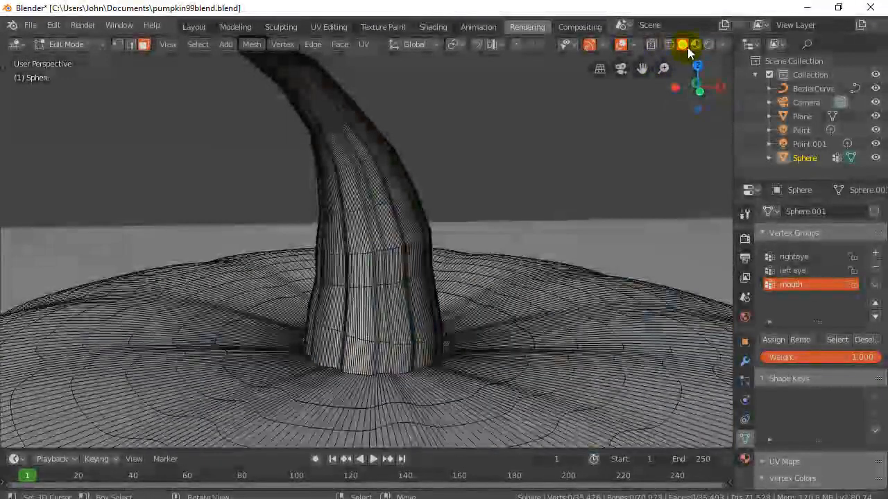
pyautogui.click(694, 45)
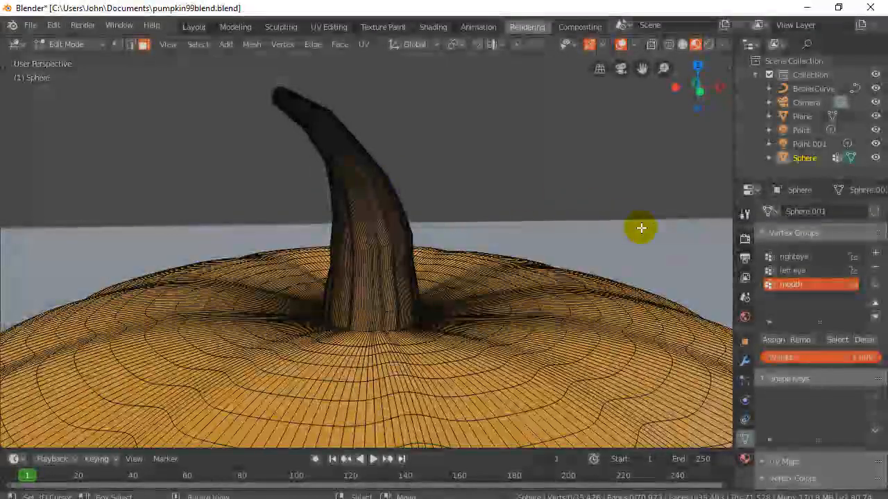
pyautogui.click(804, 158)
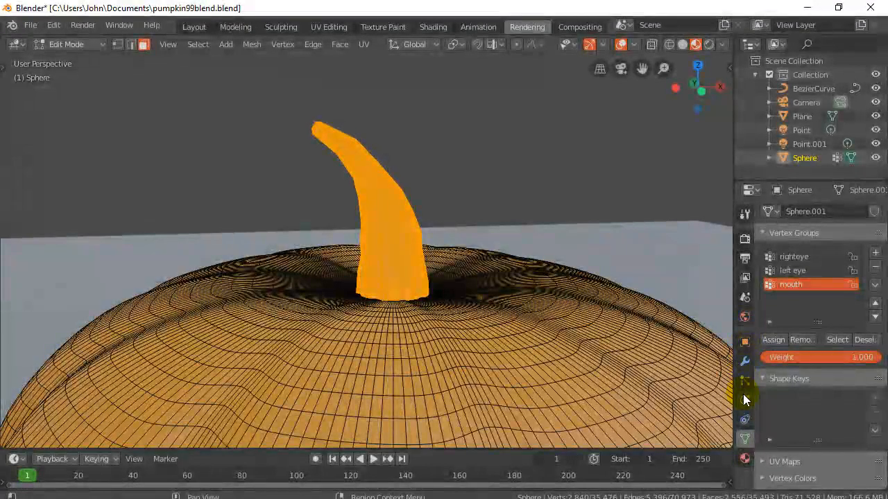
# Add a new material, Material.004, in an empty slot on the pumpkin.
pyautogui.click(744, 456)
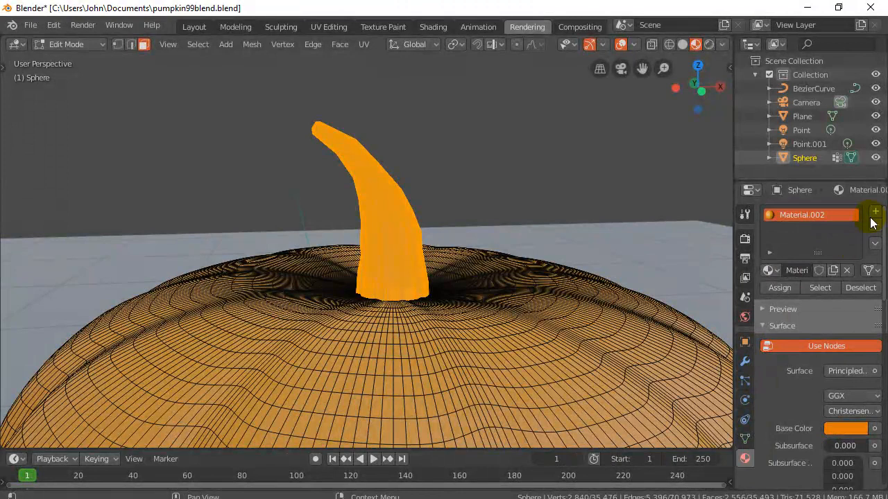
pyautogui.moveTo(875, 214)
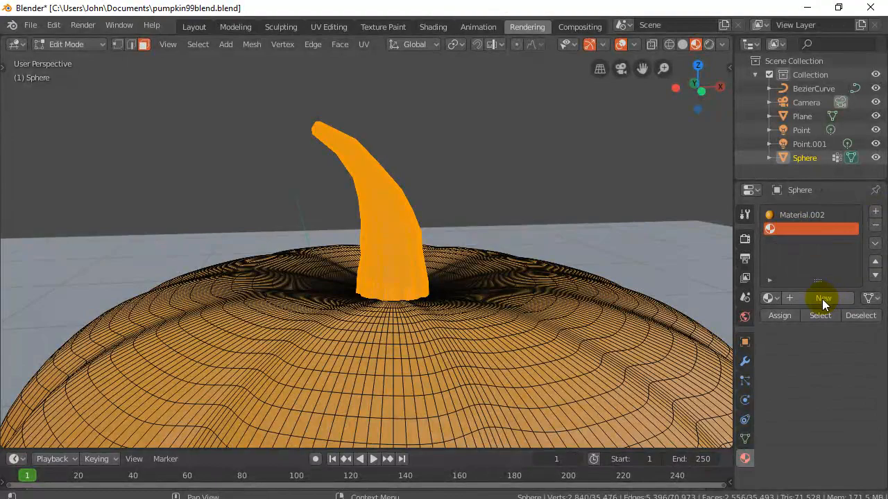
pyautogui.click(824, 298)
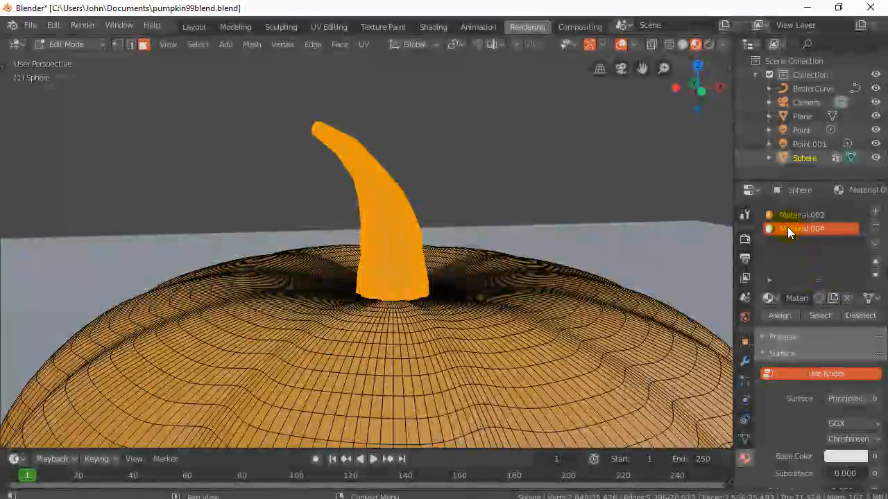
pyautogui.moveTo(801, 229)
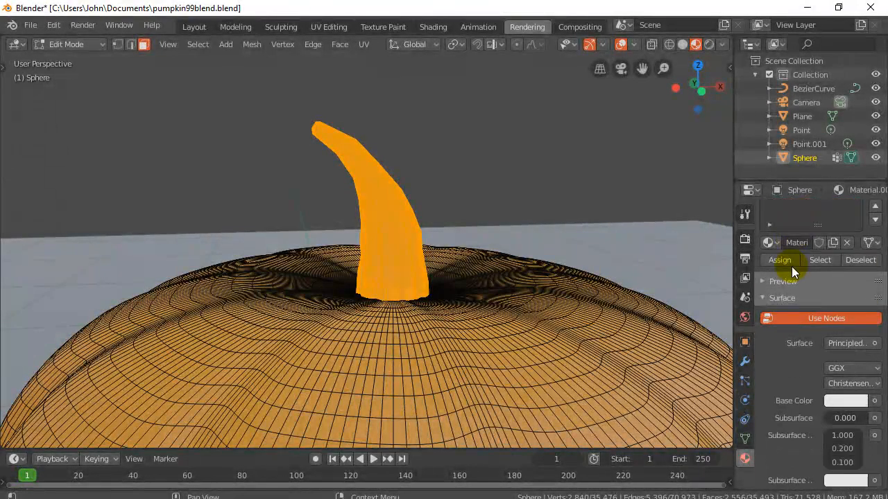
# Set Material.004's base colour to a dark orange-brown in the colour wheel.
pyautogui.scroll(-3)
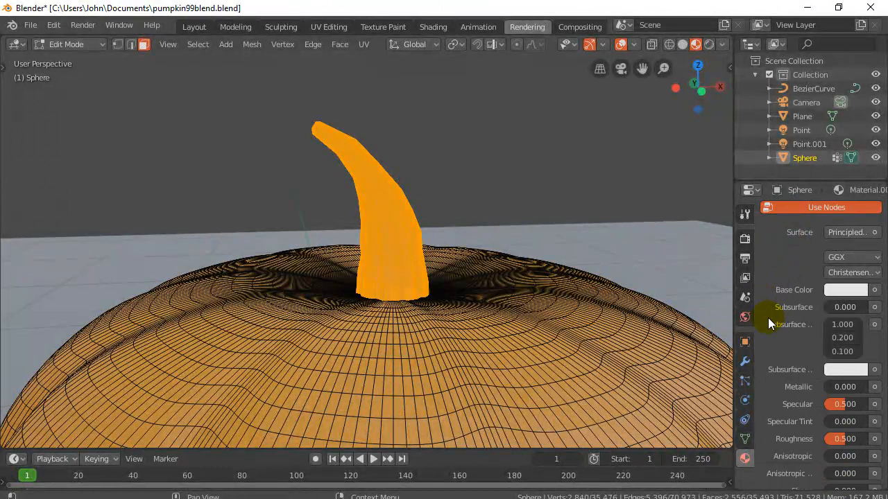
pyautogui.click(844, 290)
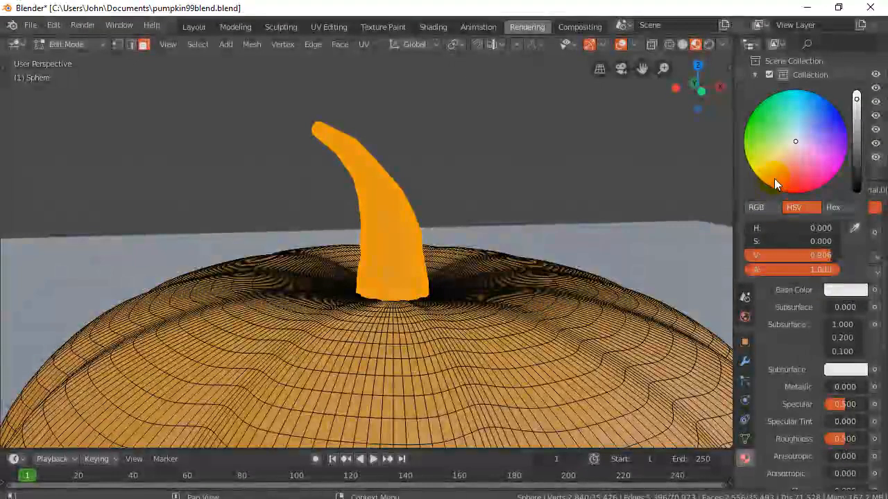
pyautogui.click(769, 185)
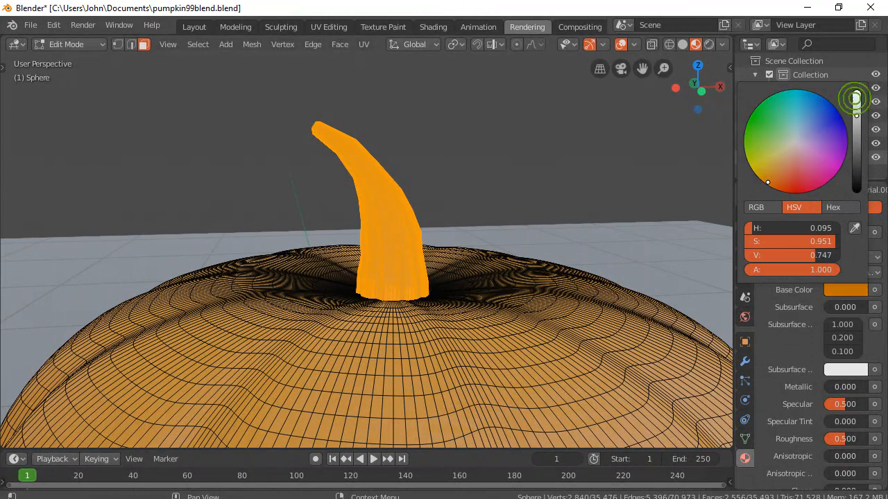
pyautogui.moveTo(856, 97); pyautogui.dragTo(856, 140)
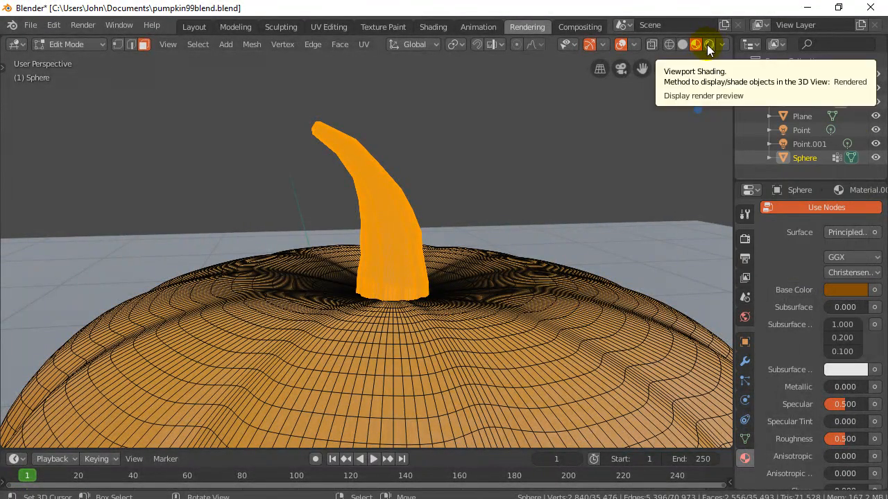
# Switch to Rendered shading and try other hues, including green, for the stalk.
pyautogui.click(709, 43)
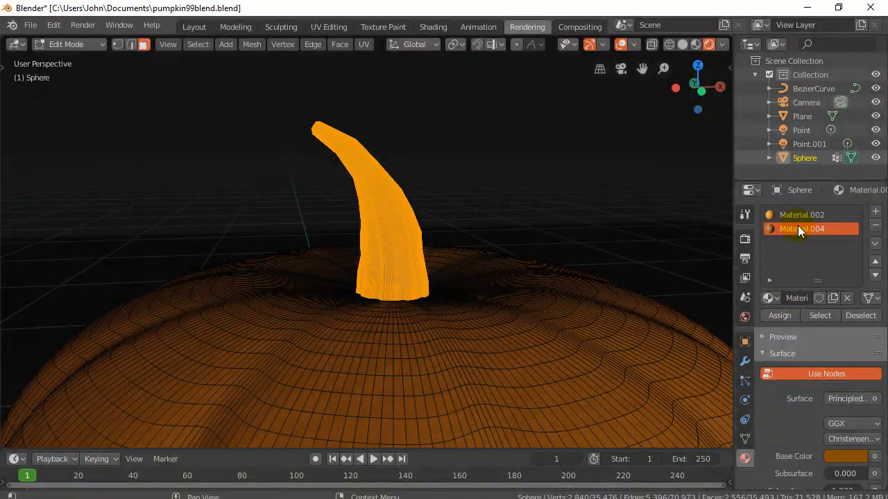
pyautogui.moveTo(779, 317)
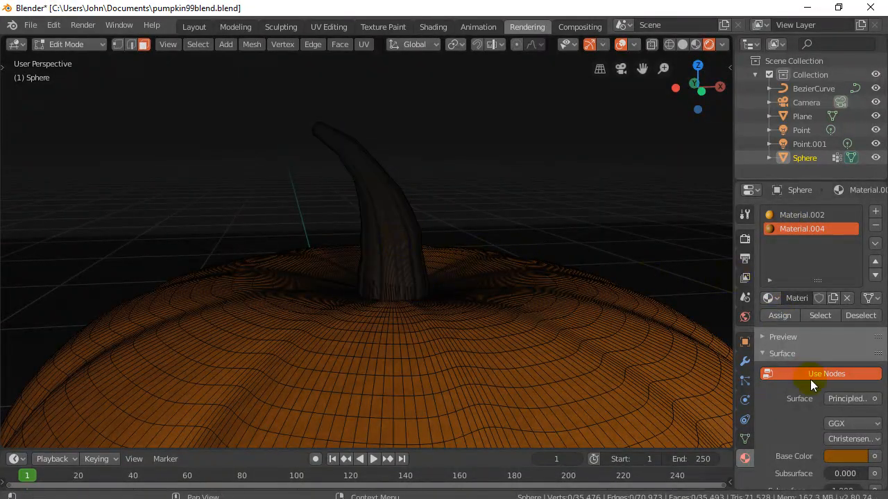
pyautogui.click(846, 455)
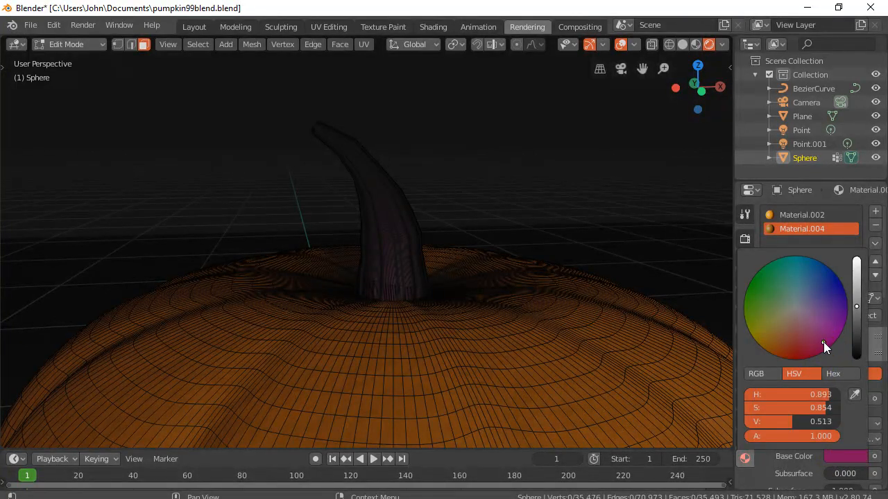
pyautogui.click(791, 291)
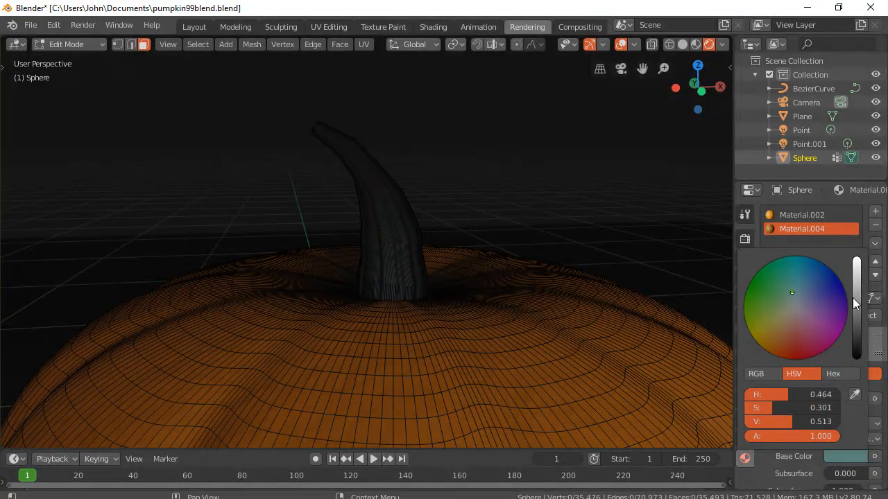
pyautogui.click(791, 331)
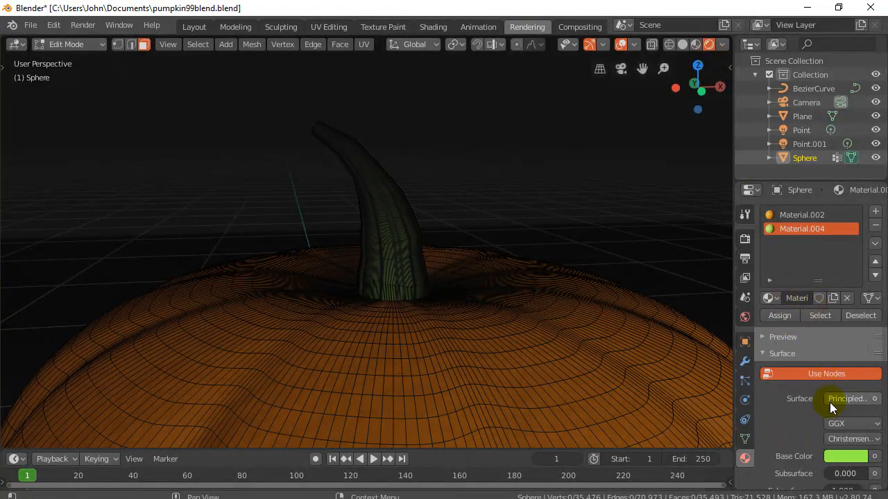
# Settle the stalk's base colour on a deep dark brown.
pyautogui.click(846, 455)
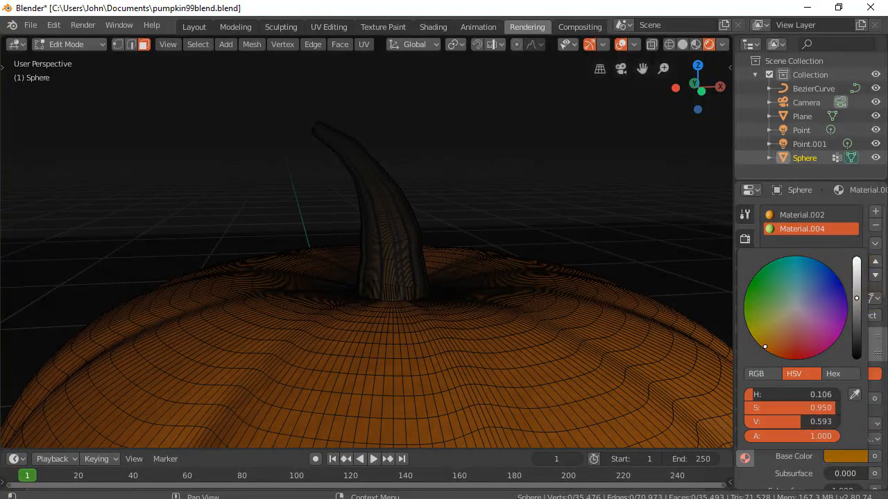
pyautogui.moveTo(857, 298); pyautogui.dragTo(857, 340)
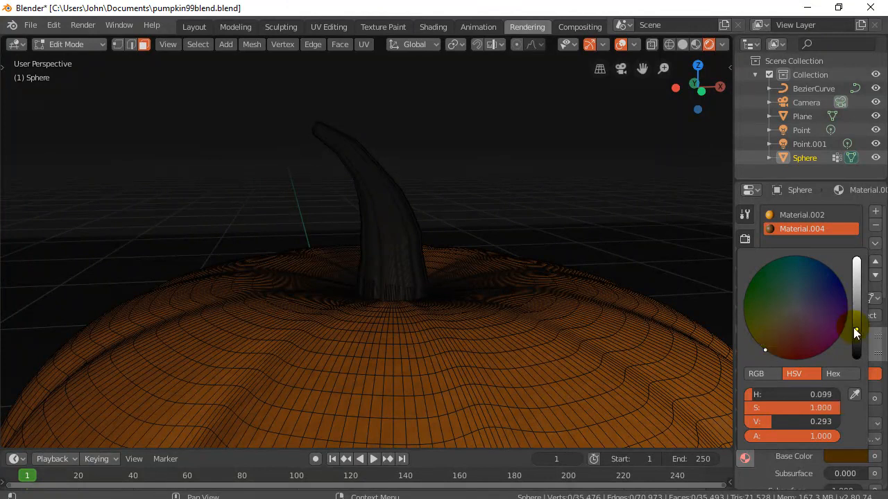
pyautogui.moveTo(856, 333); pyautogui.dragTo(856, 322)
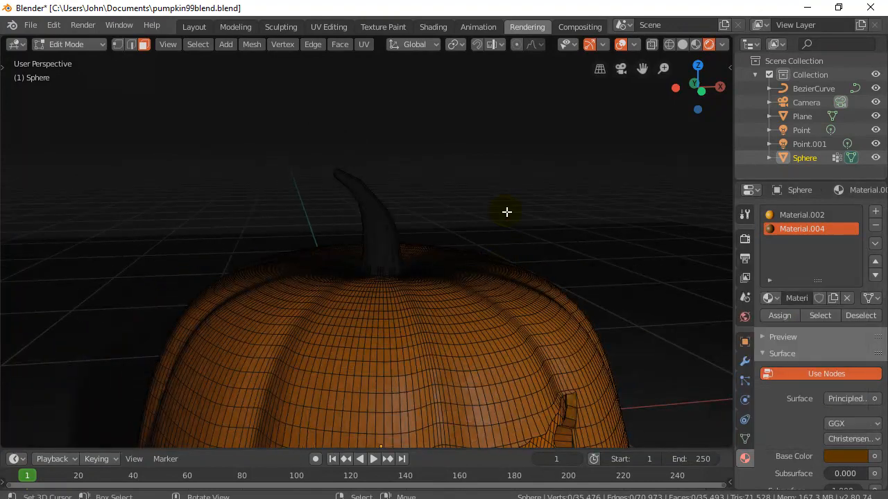
# Return to Object Mode and orbit to view the whole carved jack-o'-lantern.
pyautogui.press('Tab')
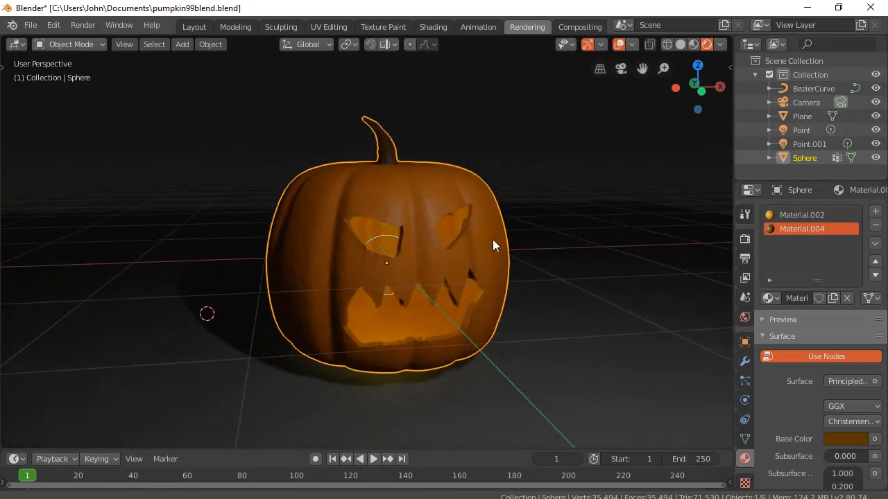
pyautogui.moveTo(497, 247); pyautogui.dragTo(460, 250)
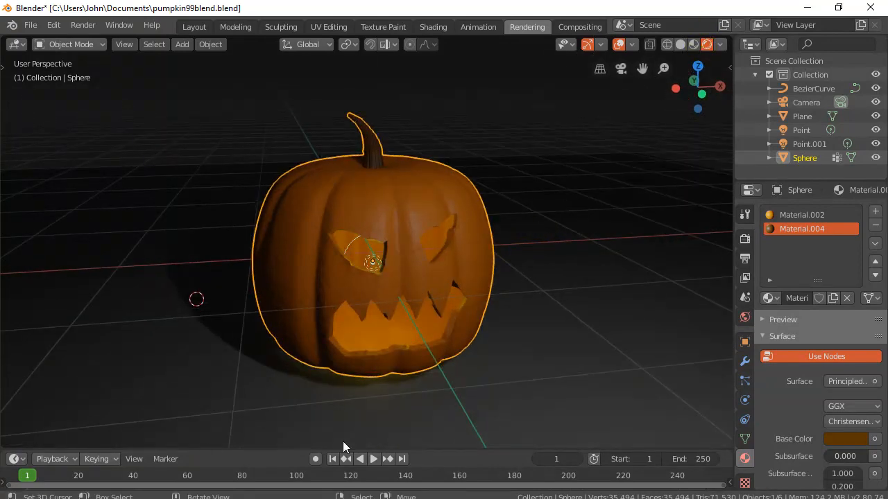
# Play the Timeline animation, letting it run past frame 230.
pyautogui.click(360, 457)
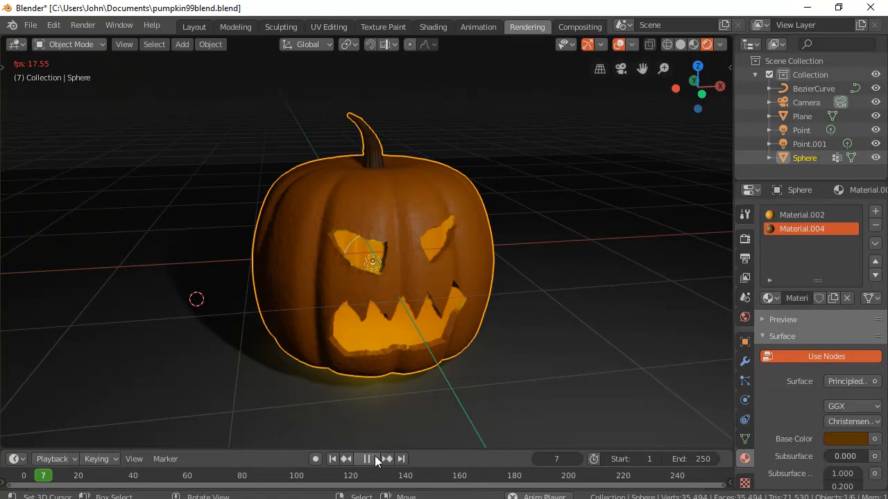
pyautogui.click(366, 458)
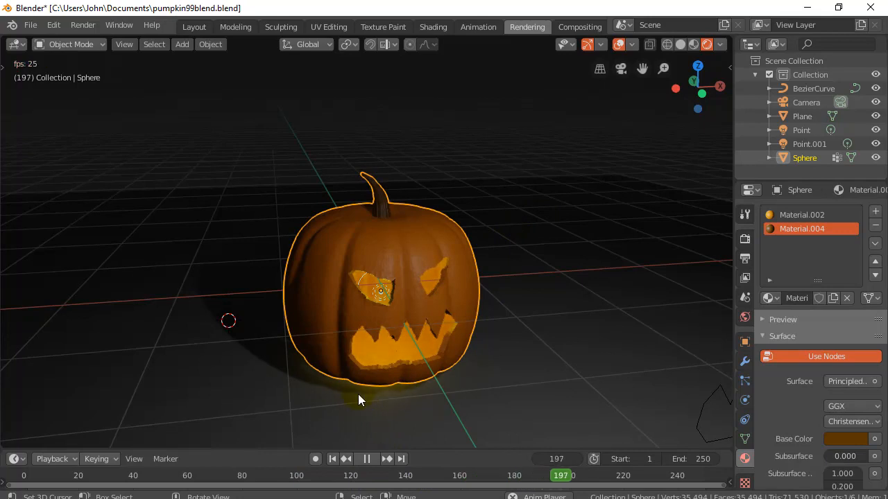
pyautogui.click(366, 458)
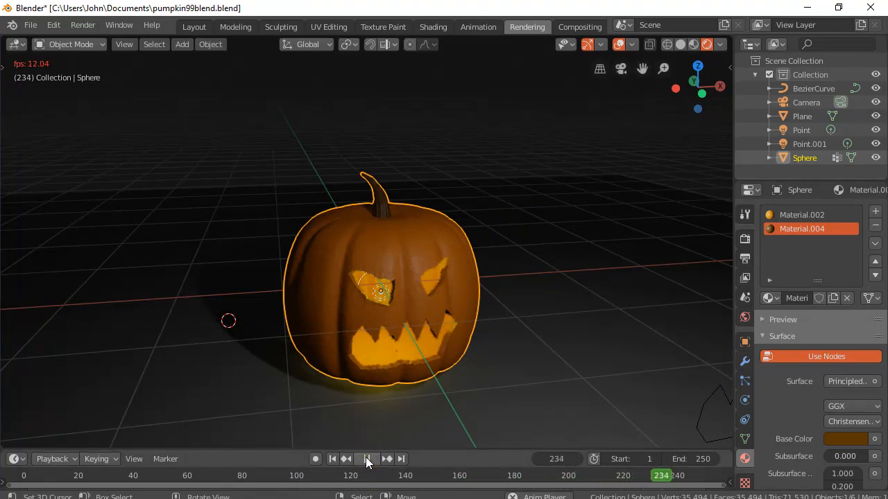